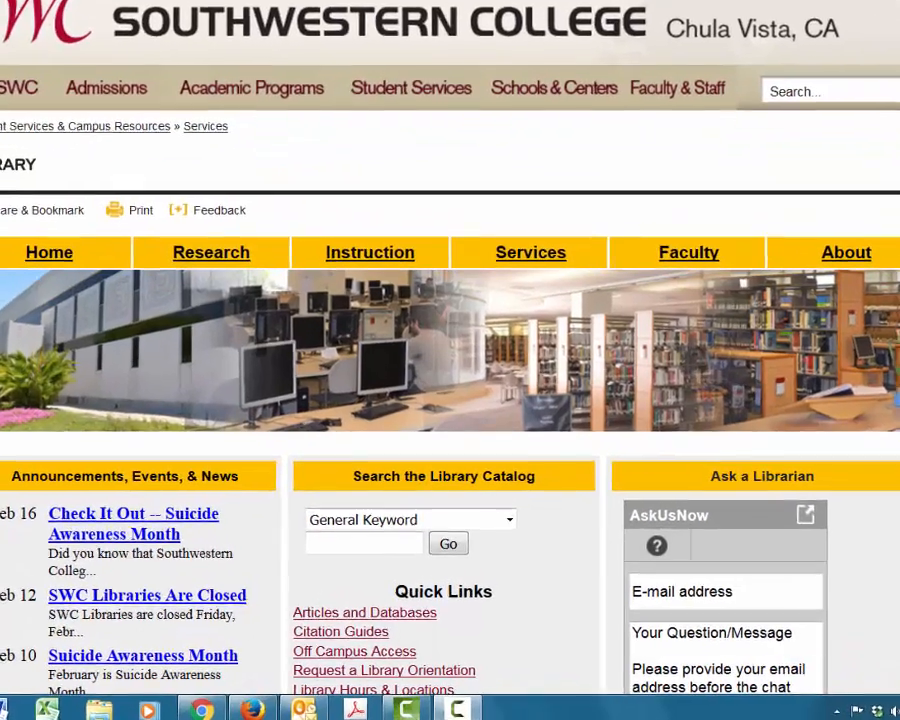
# Go to the library's Articles & Databases page from the Quick Links
pyautogui.scroll(-3)
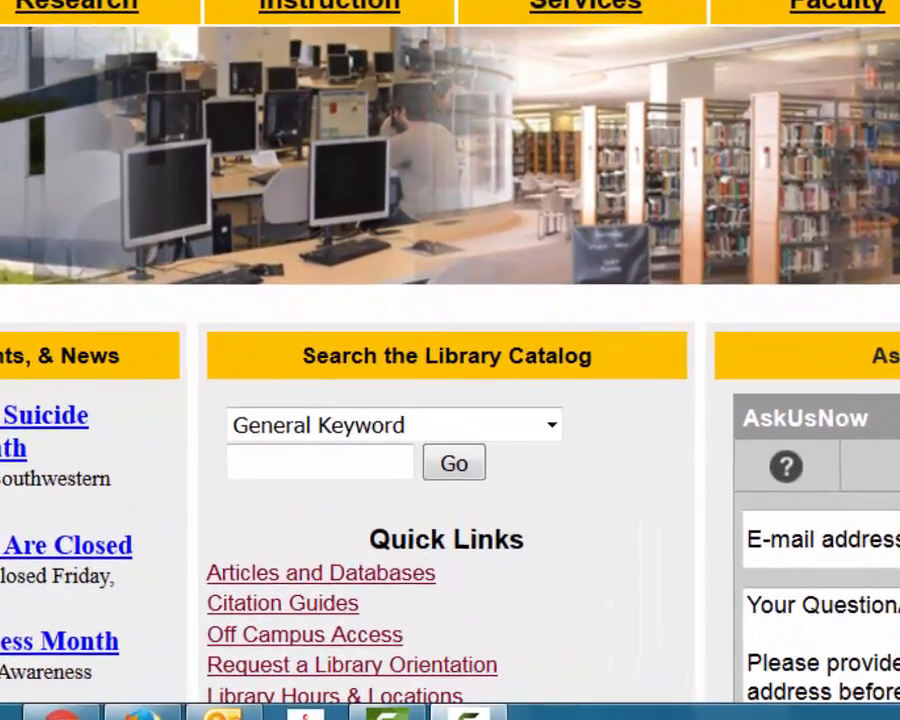
pyautogui.scroll(-3)
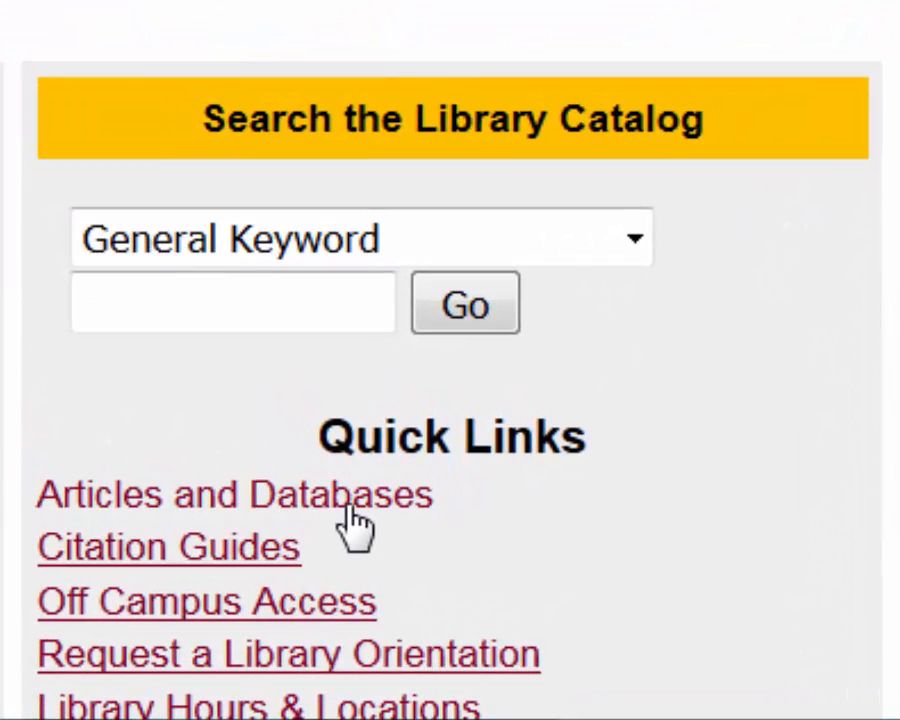
pyautogui.click(234, 496)
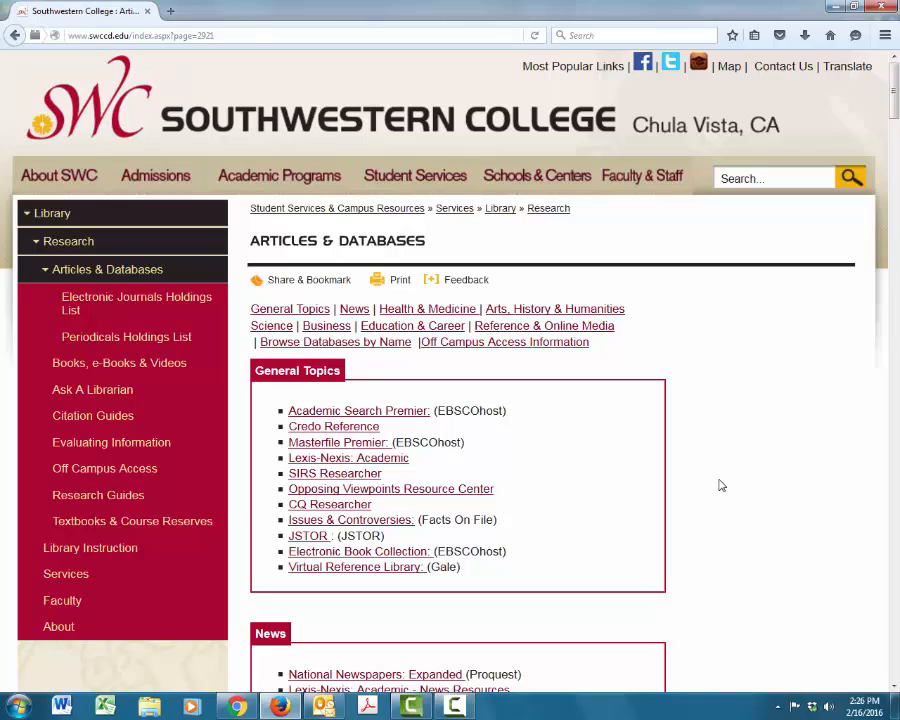
# Launch Academic Search Premier from the General Topics database list
pyautogui.scroll(-3)
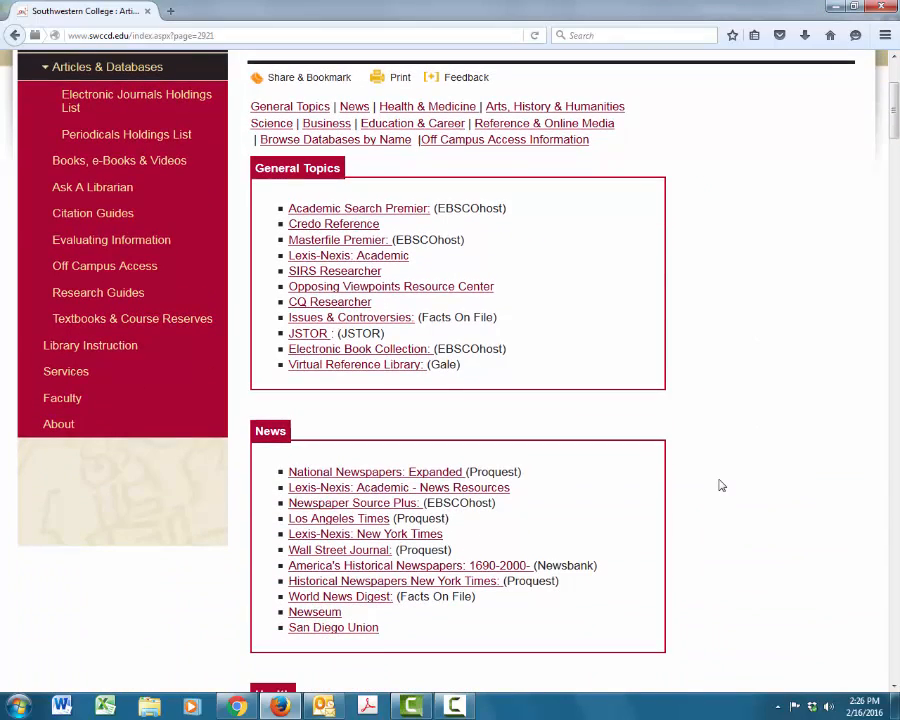
pyautogui.scroll(-3)
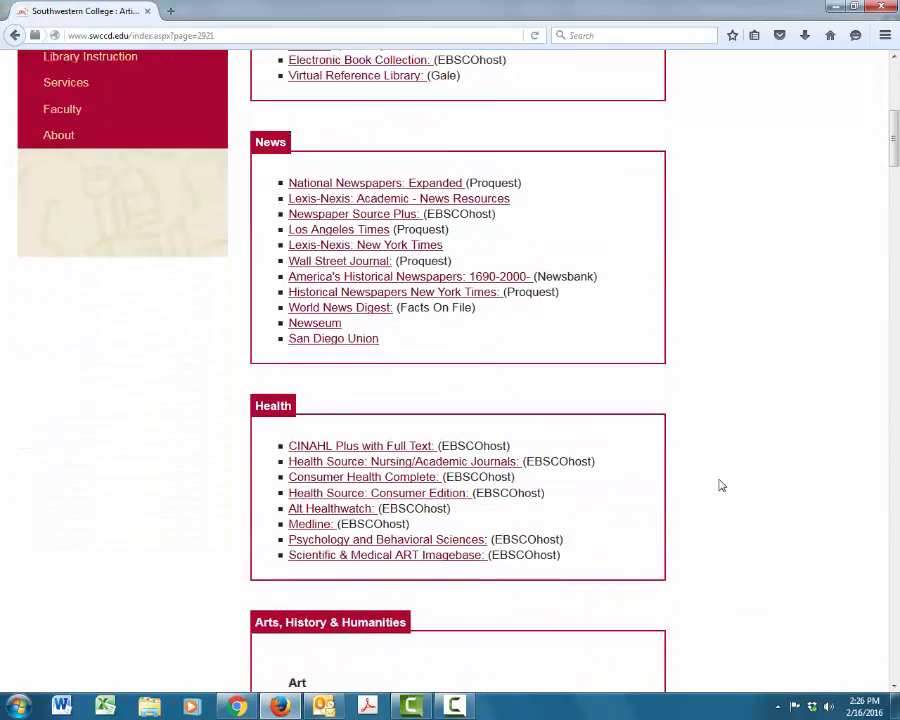
pyautogui.scroll(3)
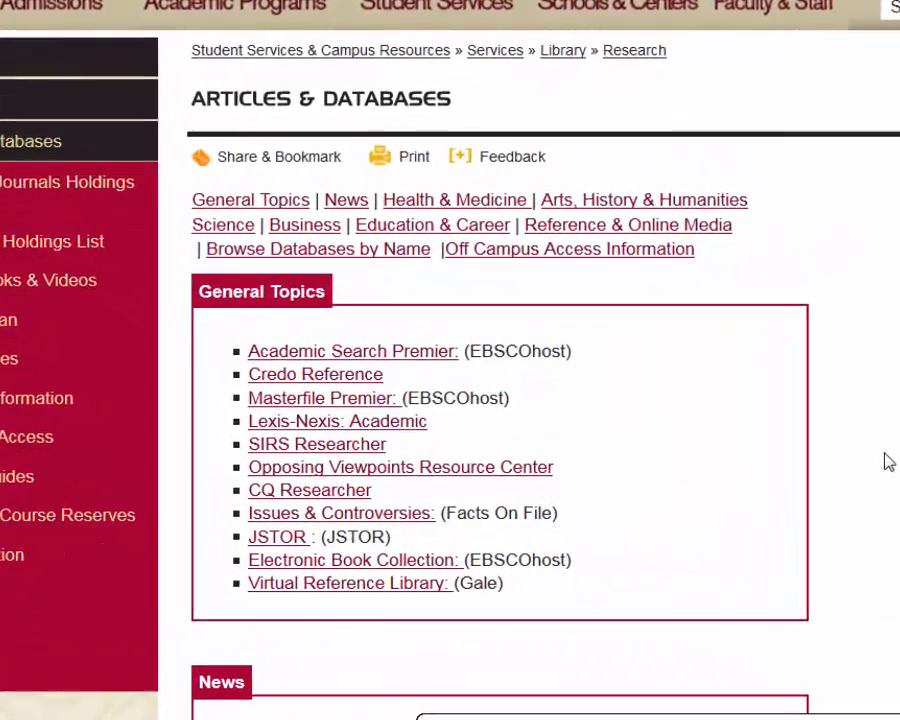
pyautogui.scroll(-3)
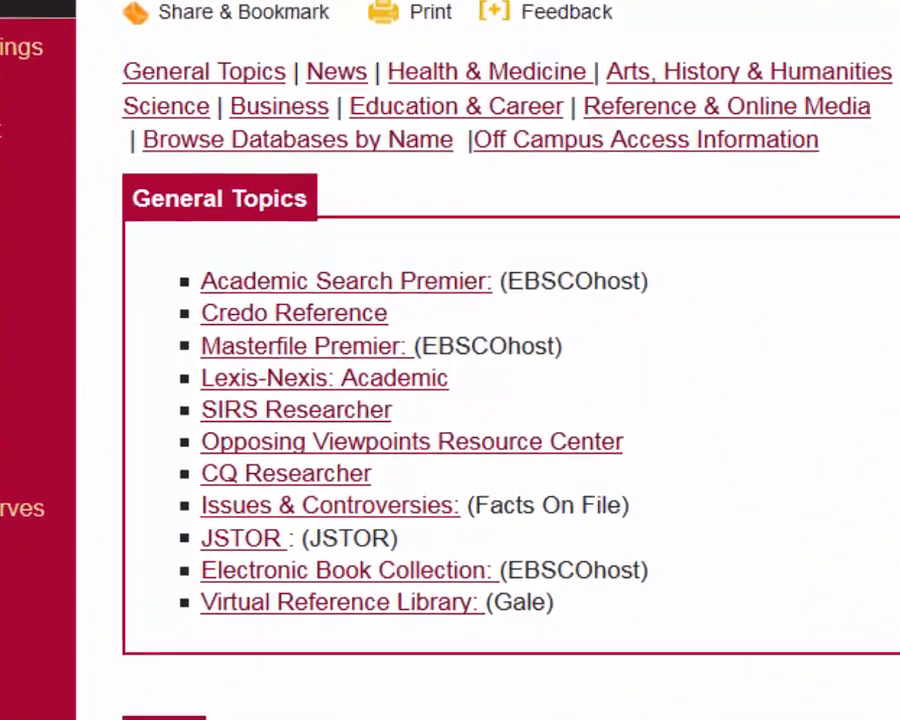
pyautogui.scroll(-3)
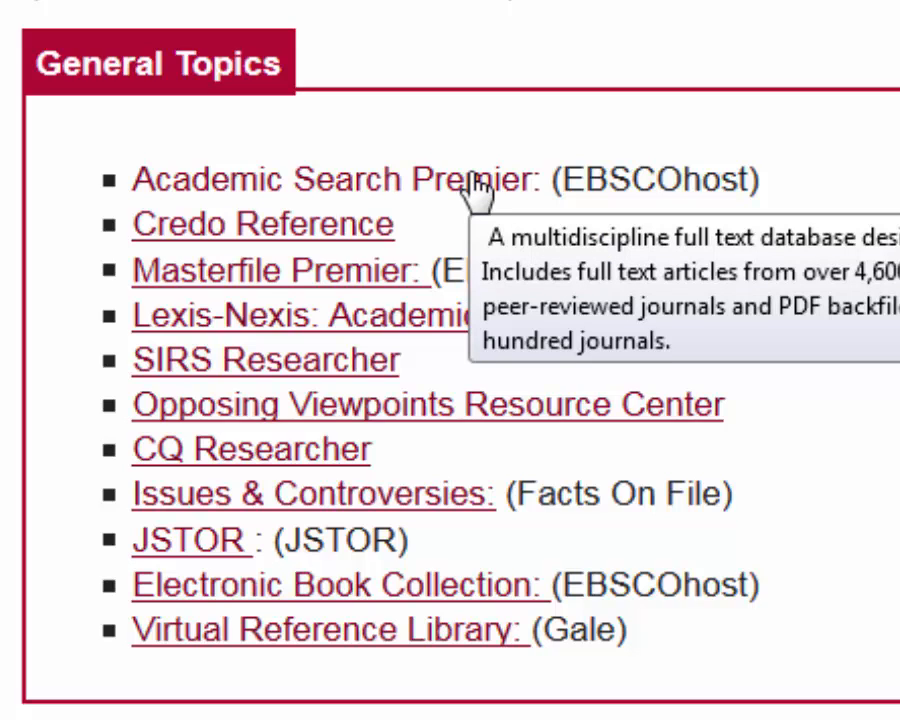
pyautogui.click(320, 180)
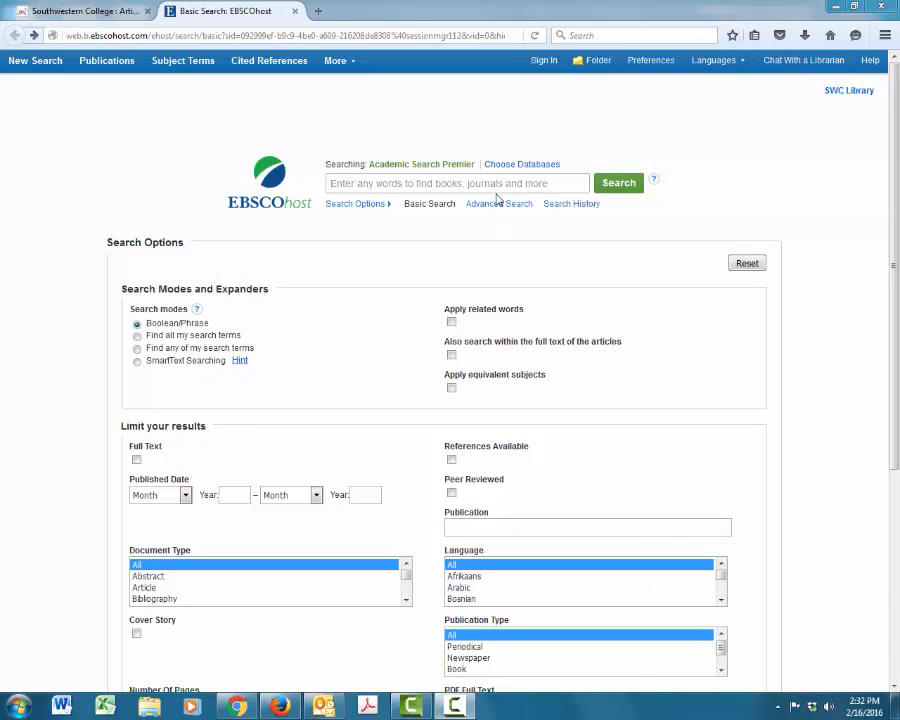
pyautogui.moveTo(372, 288)
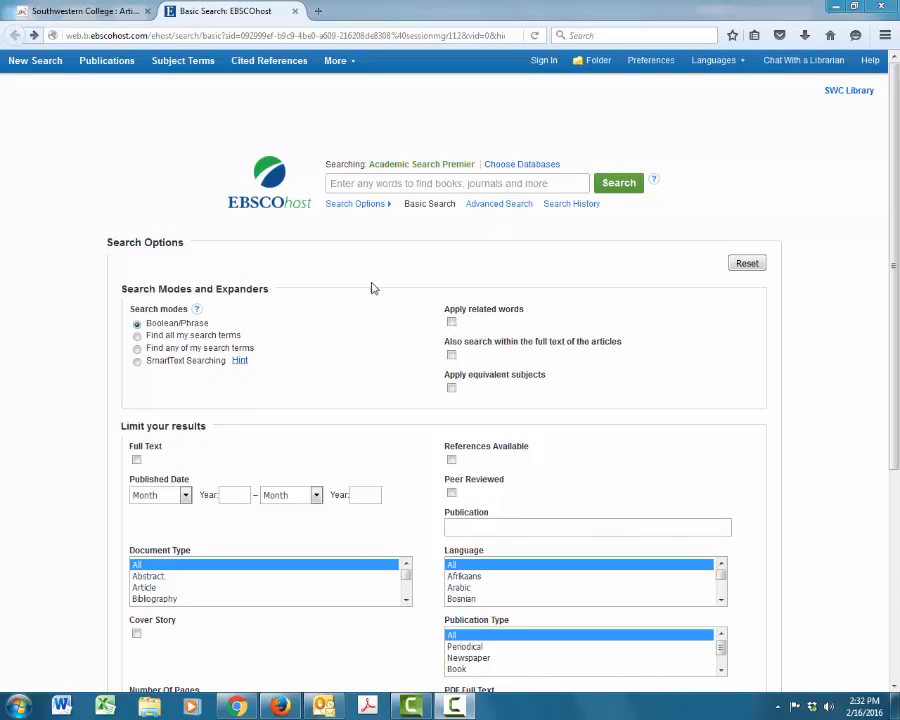
pyautogui.moveTo(514, 404)
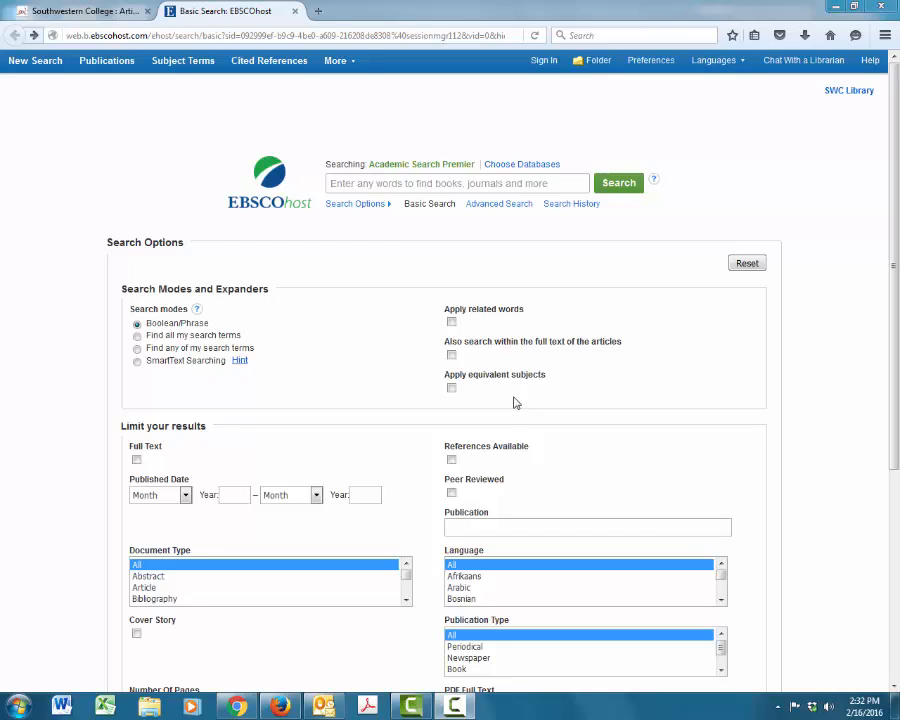
# Search Academic Search Premier for 'global warming', returning 32,829 results
pyautogui.click(456, 184)
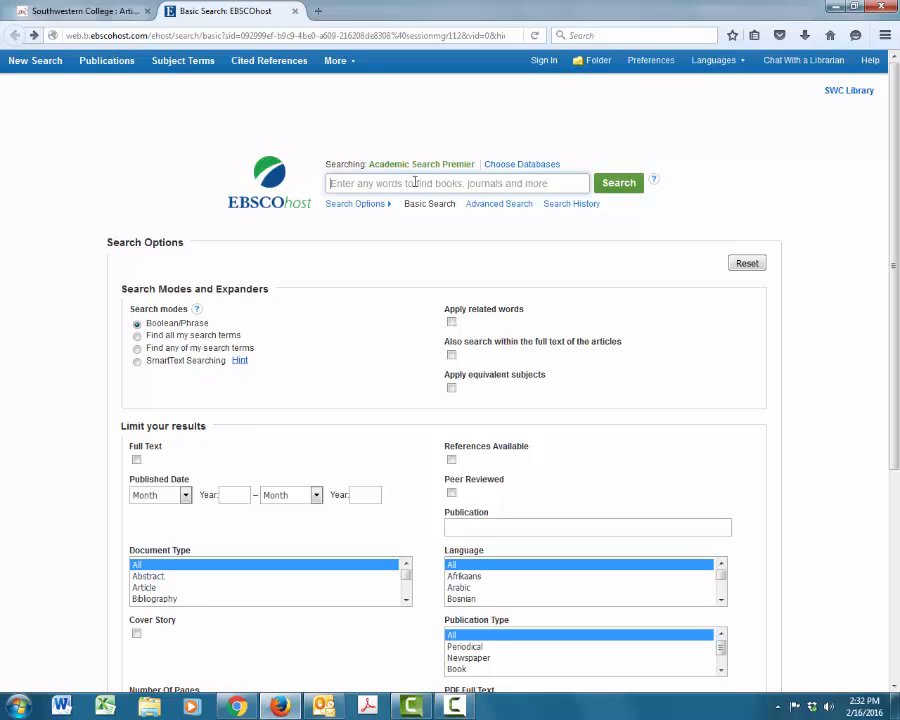
pyautogui.write('global warming')
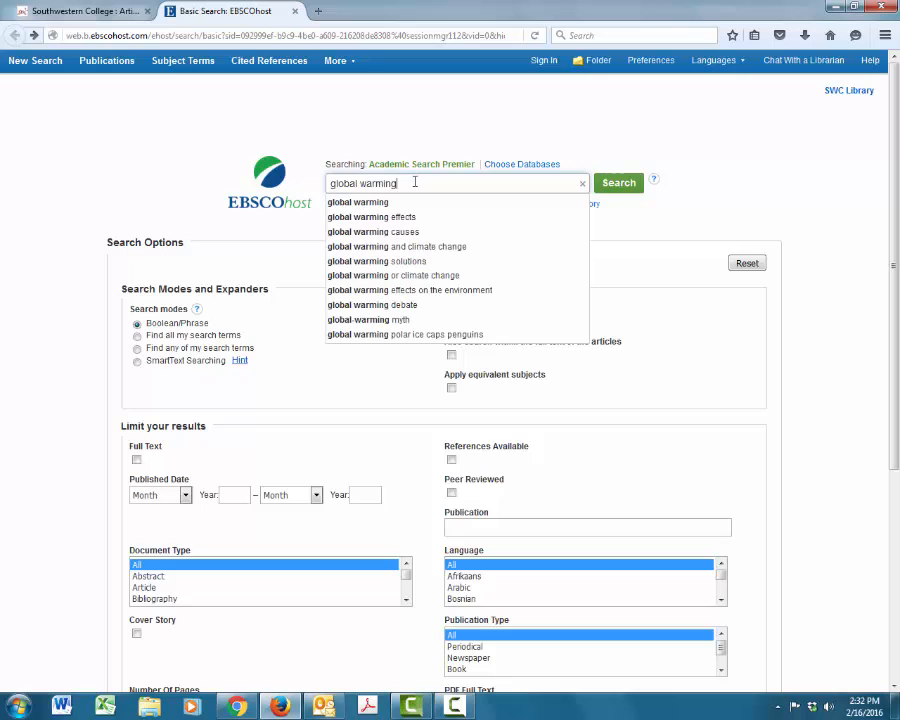
pyautogui.click(618, 182)
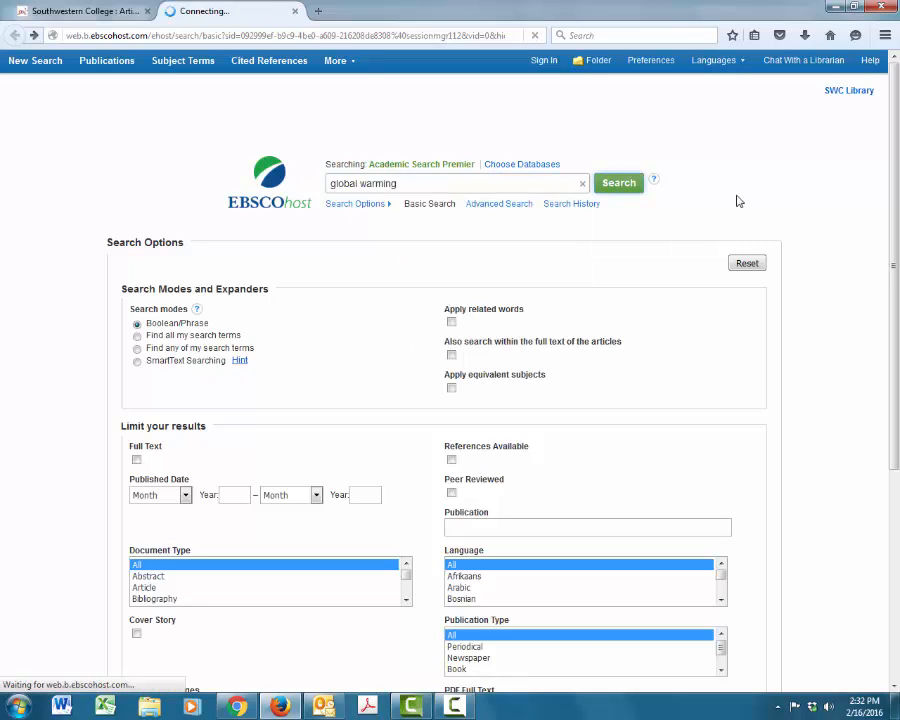
pyautogui.click(618, 184)
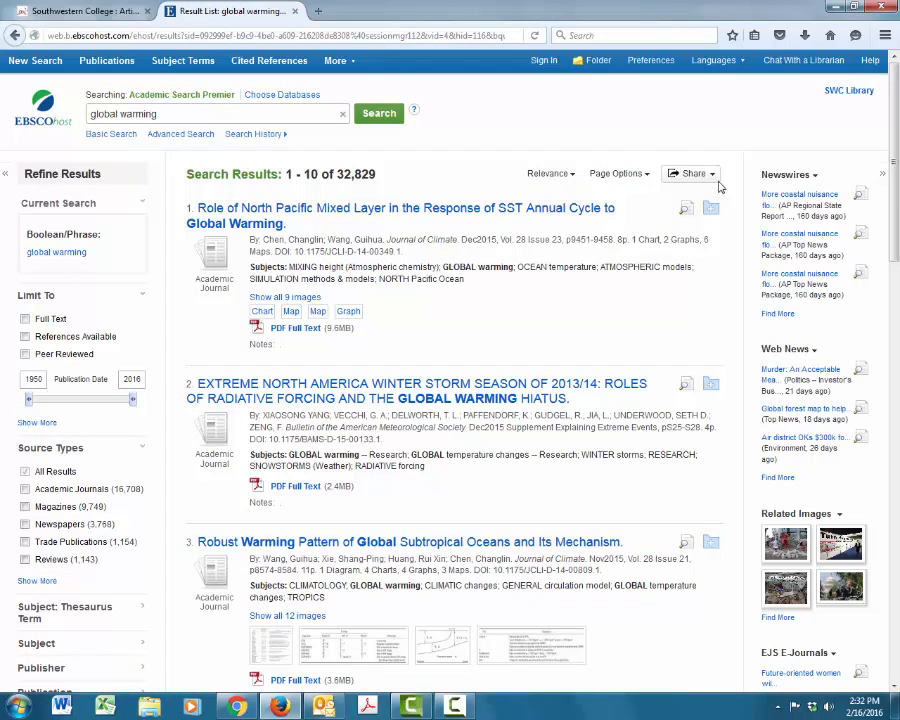
# Limit the global warming results to Full Text, narrowing to 15,044 articles
pyautogui.scroll(-3)
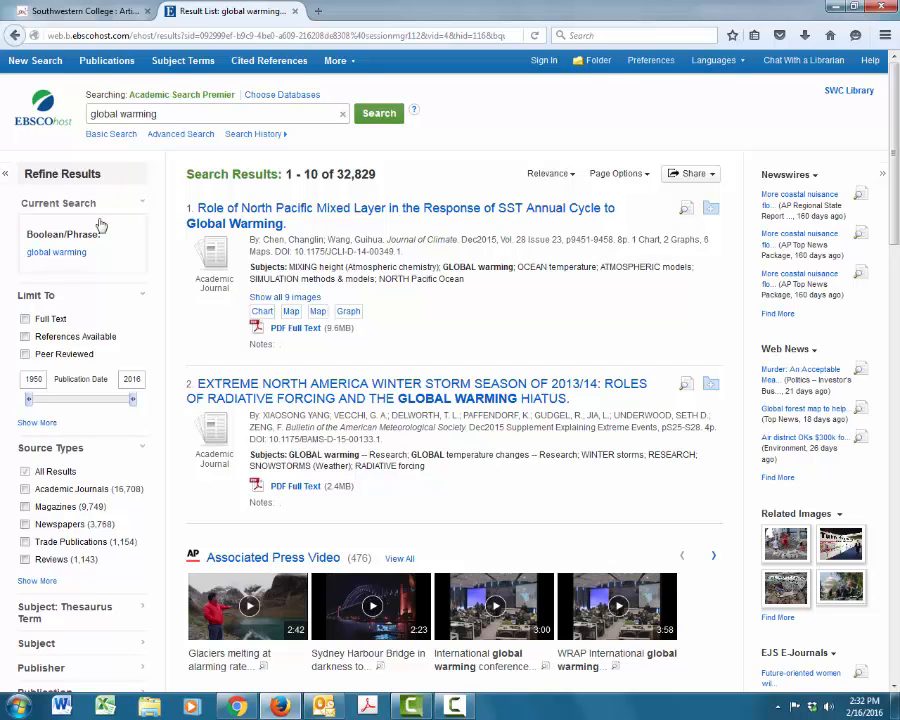
pyautogui.click(24, 318)
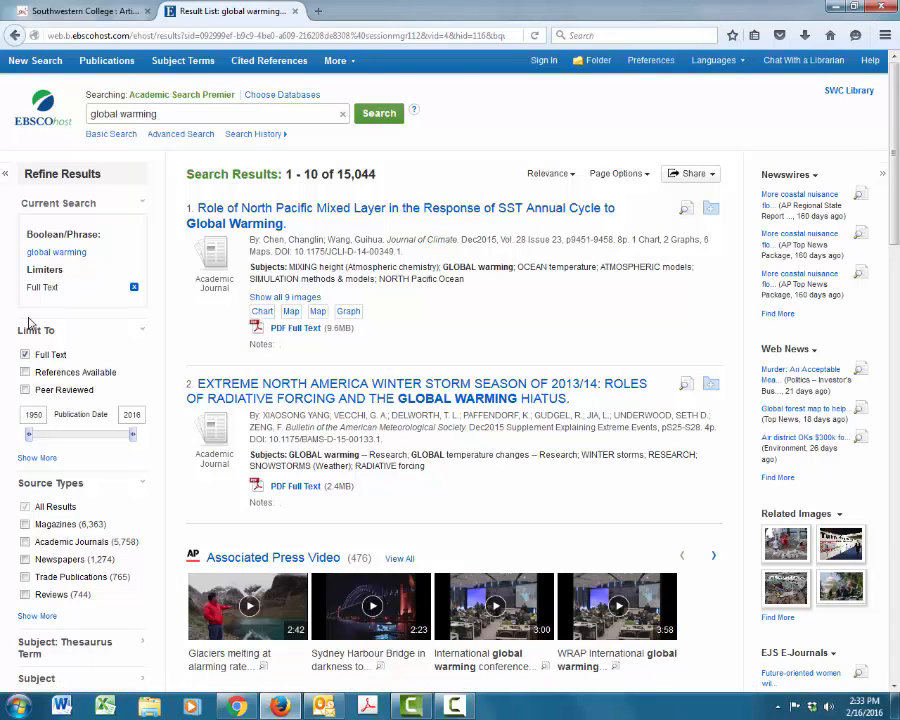
pyautogui.moveTo(56, 322)
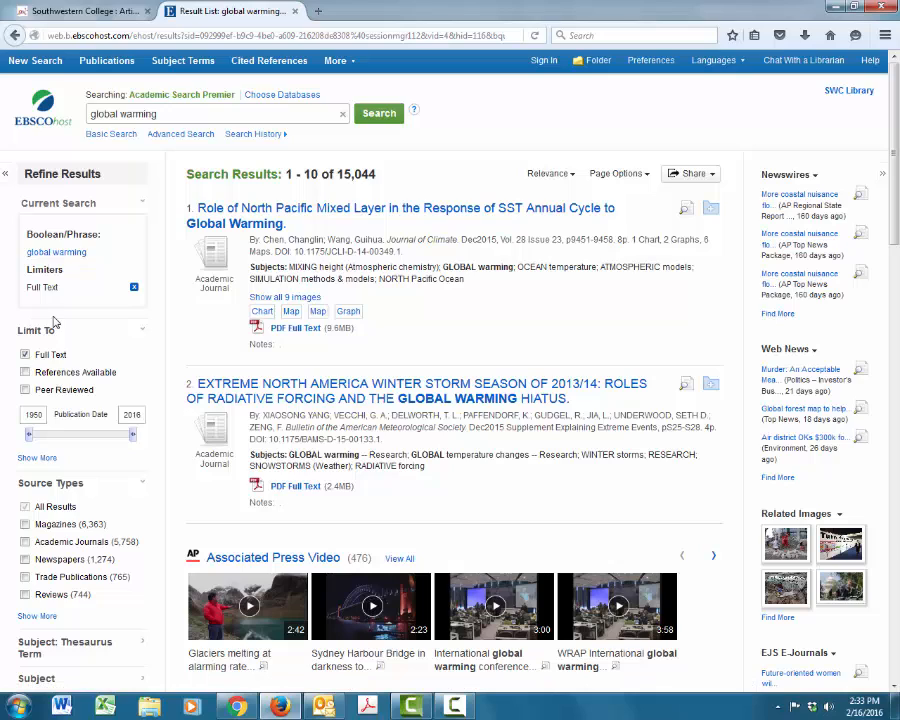
pyautogui.moveTo(58, 322)
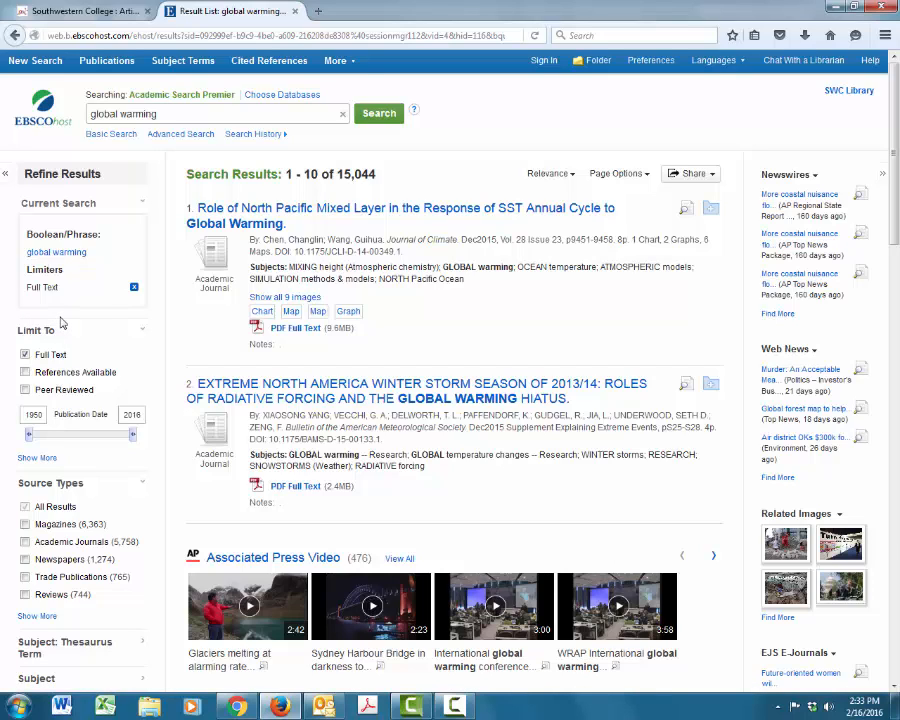
pyautogui.moveTo(136, 390)
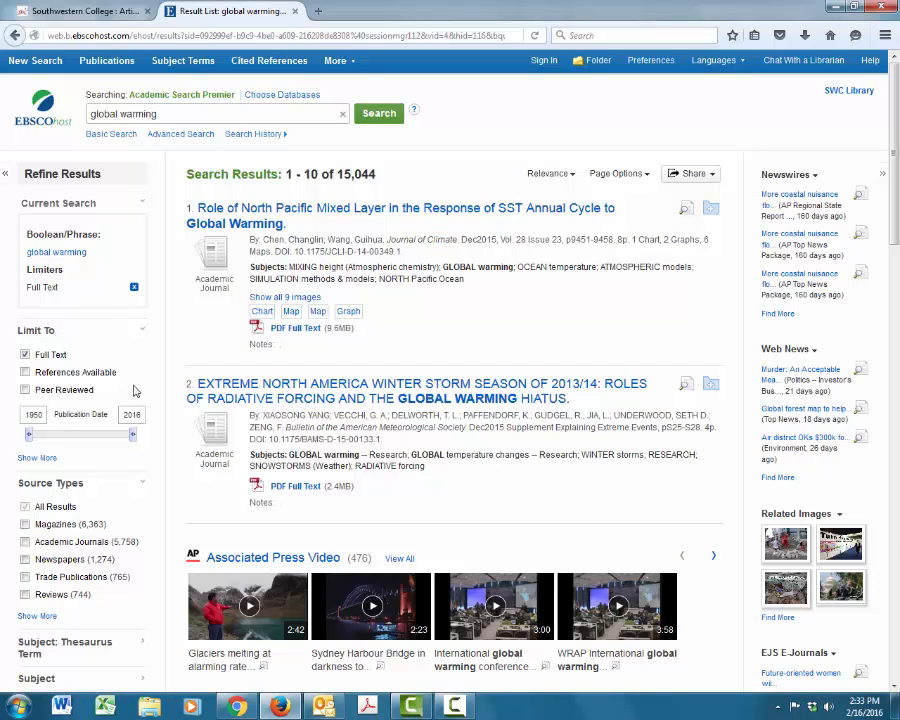
# Set the Publication Date slider to start at 2006
pyautogui.moveTo(28, 432); pyautogui.dragTo(40, 432)
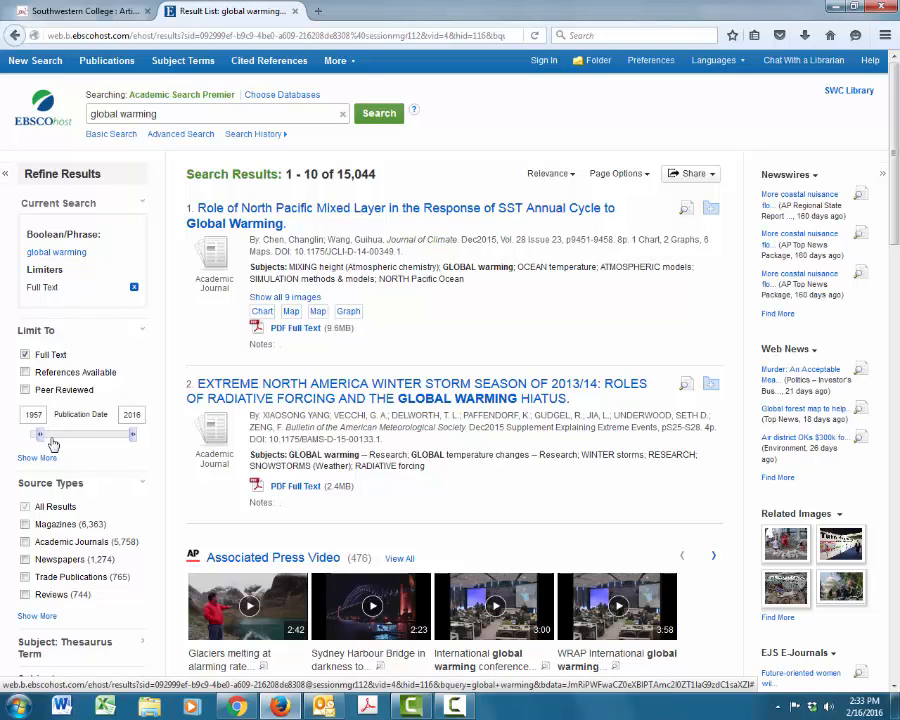
pyautogui.moveTo(32, 432); pyautogui.dragTo(104, 432)
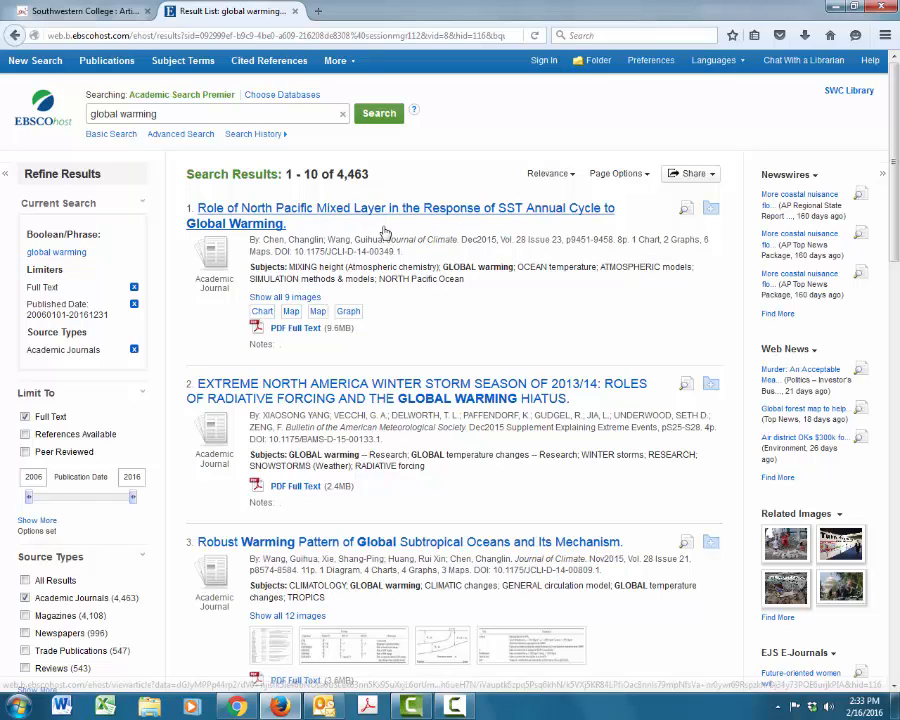
pyautogui.moveTo(384, 230)
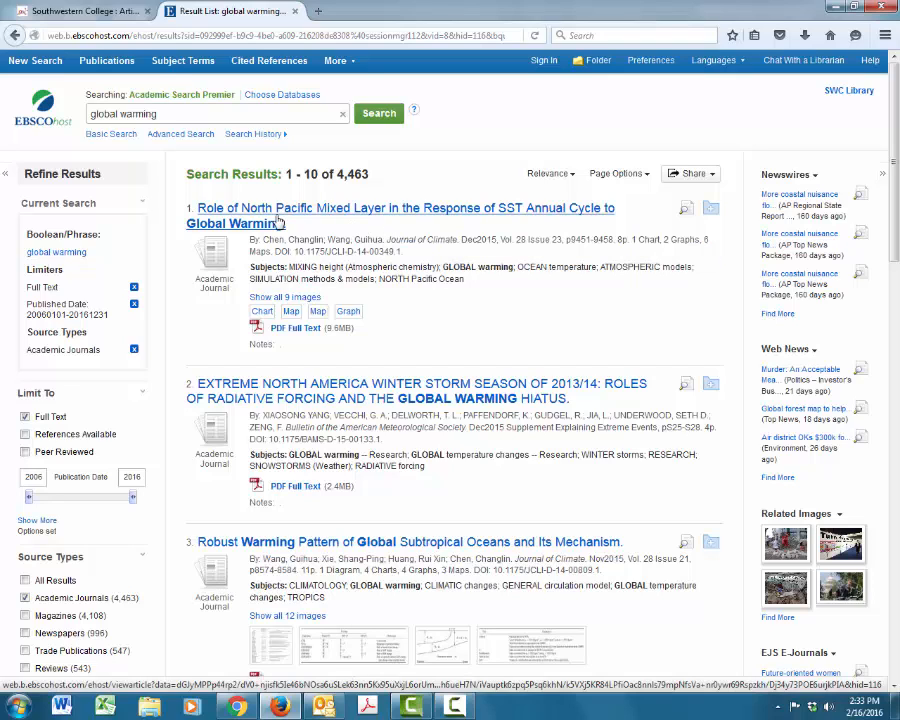
pyautogui.moveTo(420, 218)
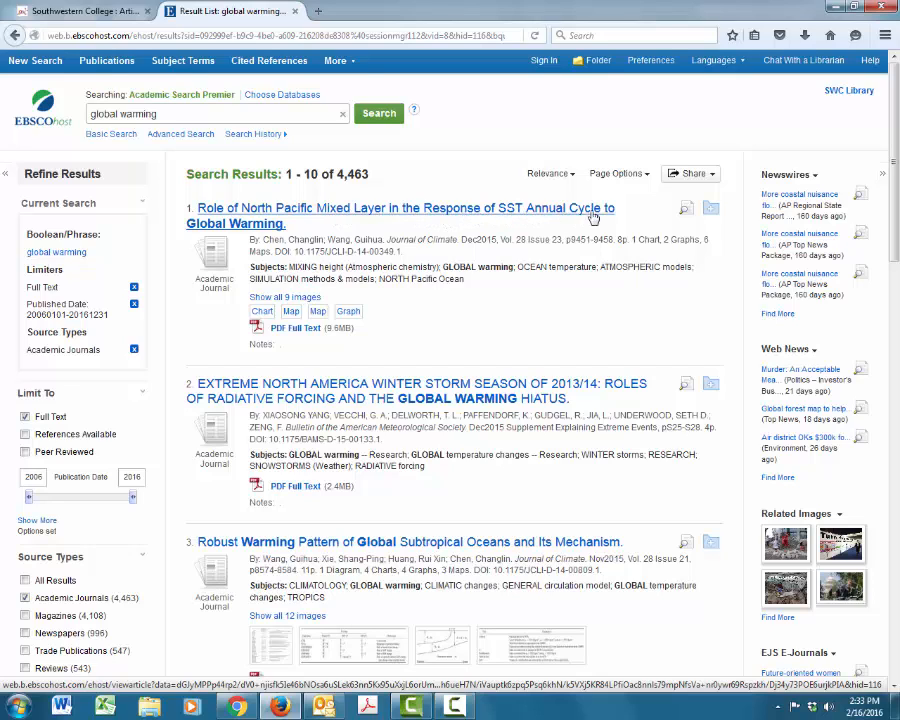
pyautogui.moveTo(608, 222)
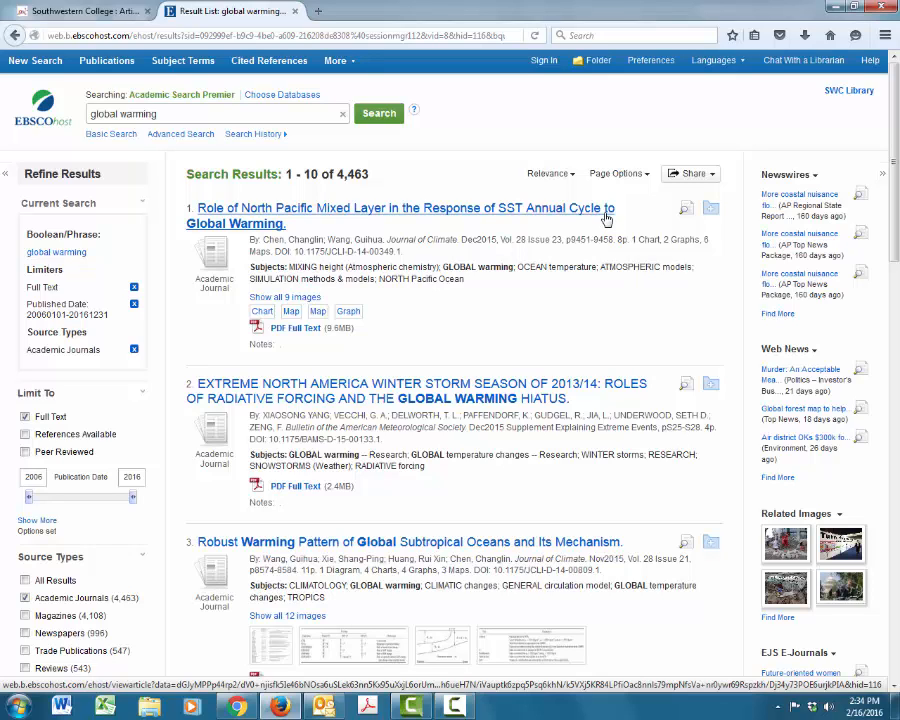
pyautogui.moveTo(570, 224)
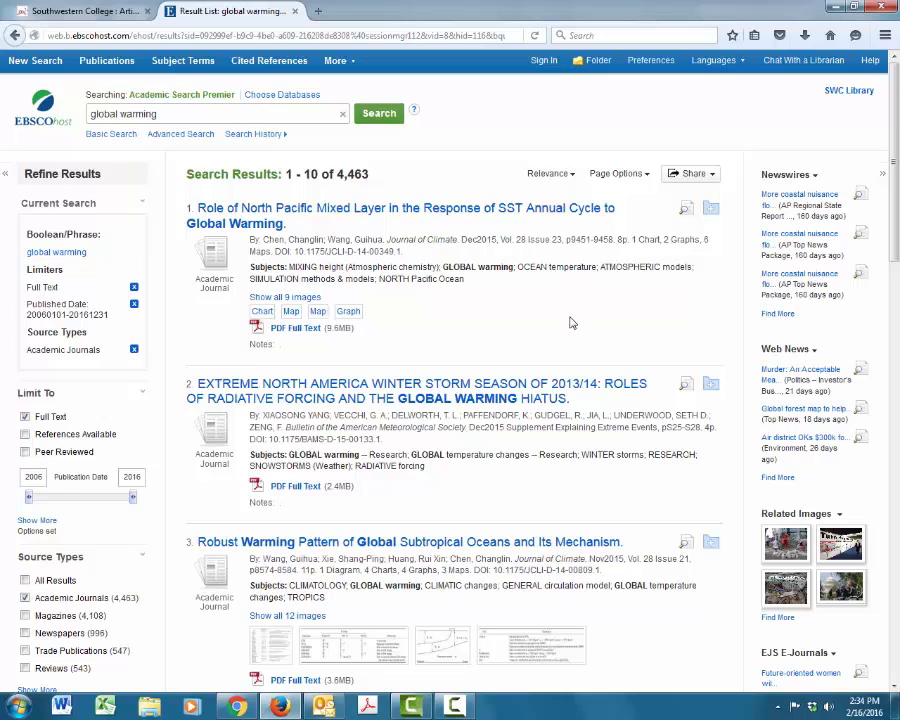
# View the detailed record for 'Robust Warming Pattern of Global Subtropical Oceans and Its Mechanism'
pyautogui.scroll(-3)
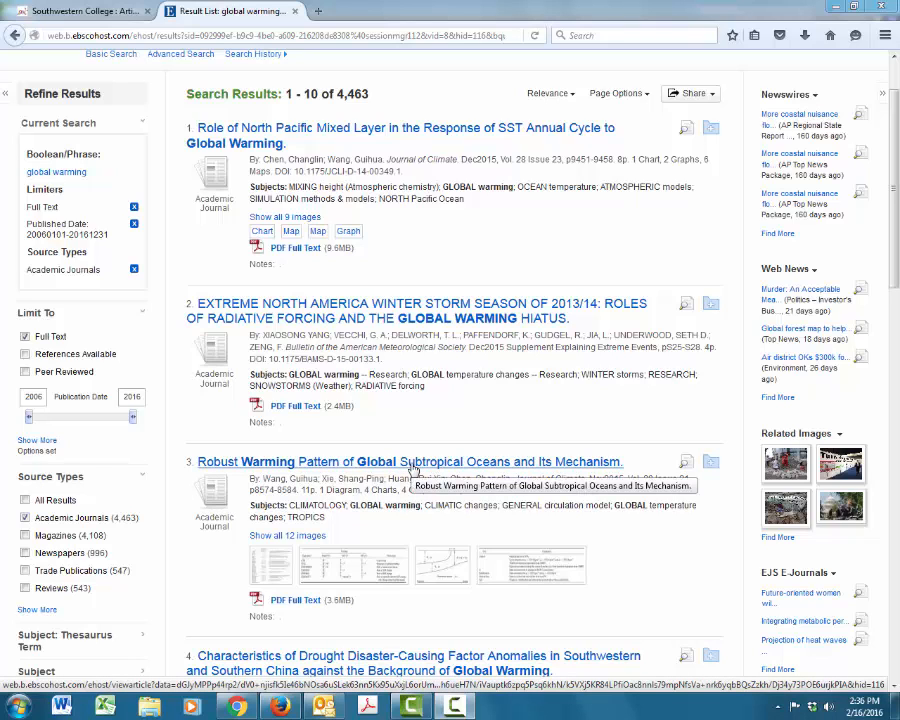
pyautogui.click(408, 460)
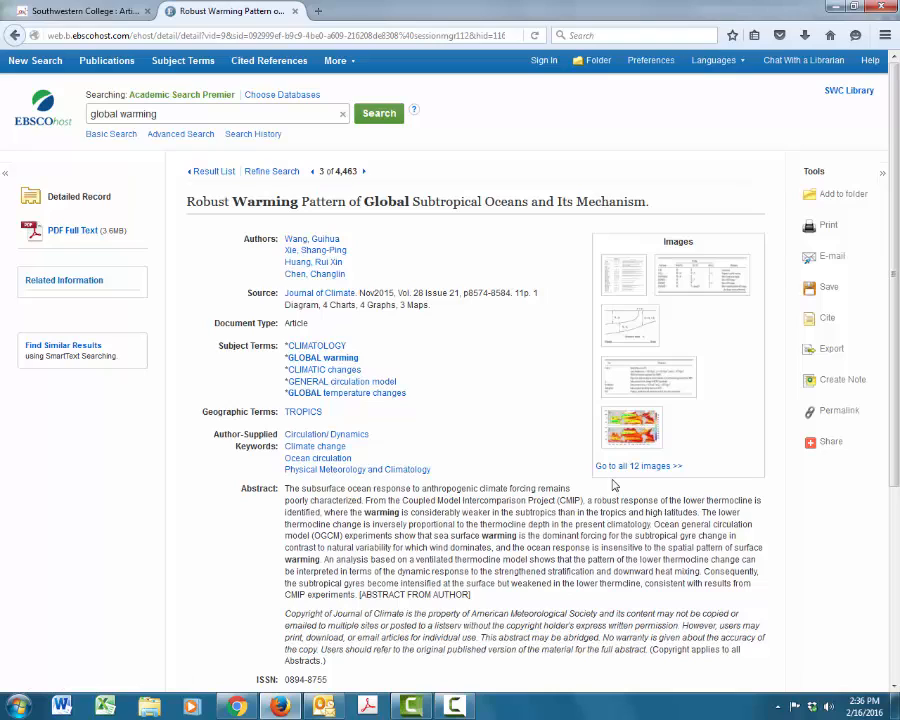
pyautogui.moveTo(610, 488)
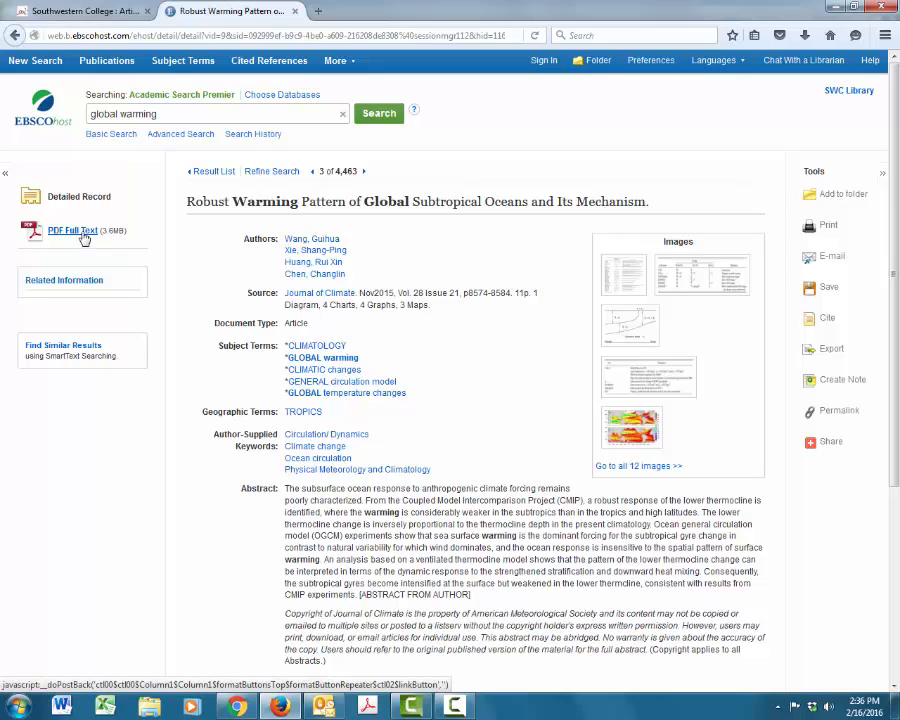
# Display the article's PDF Full Text
pyautogui.click(72, 232)
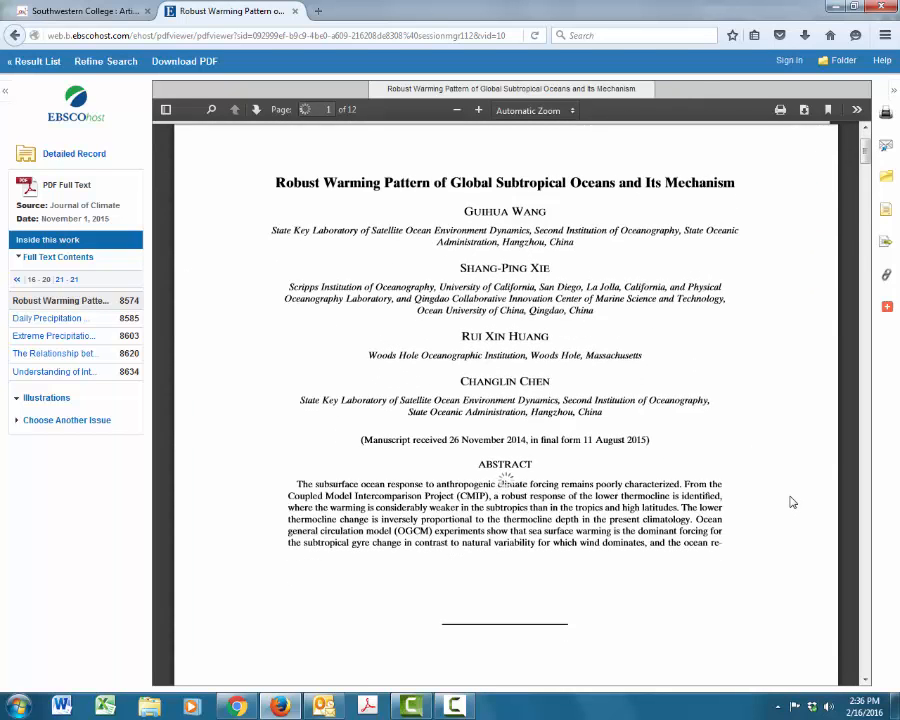
# Scroll through the PDF before returning to the detailed record
pyautogui.scroll(-3)
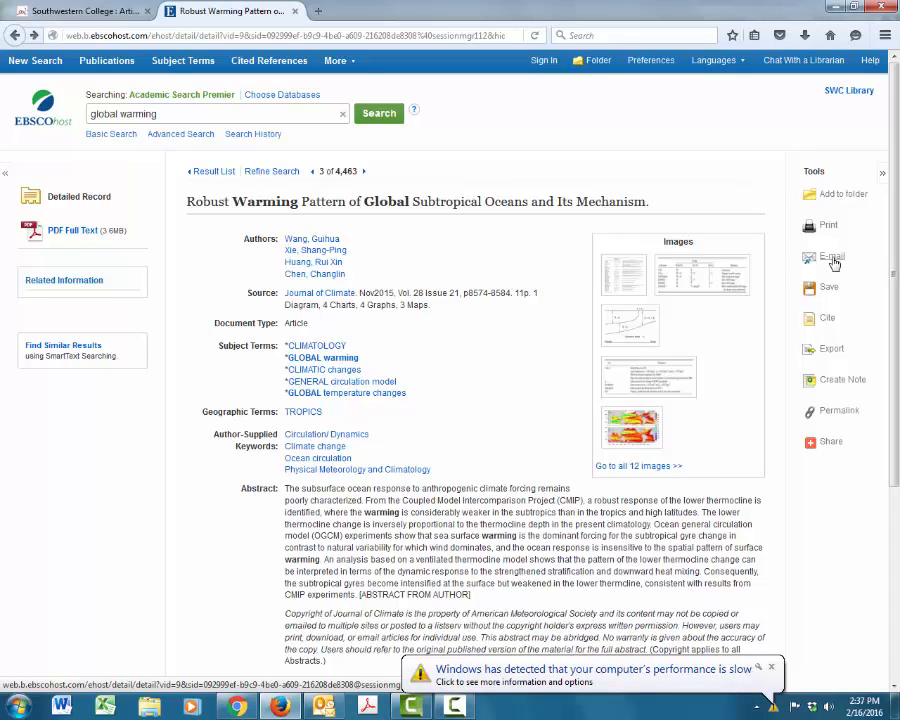
# Email the article with an MLA citation to the library address and dismiss the confirmation
pyautogui.click(832, 256)
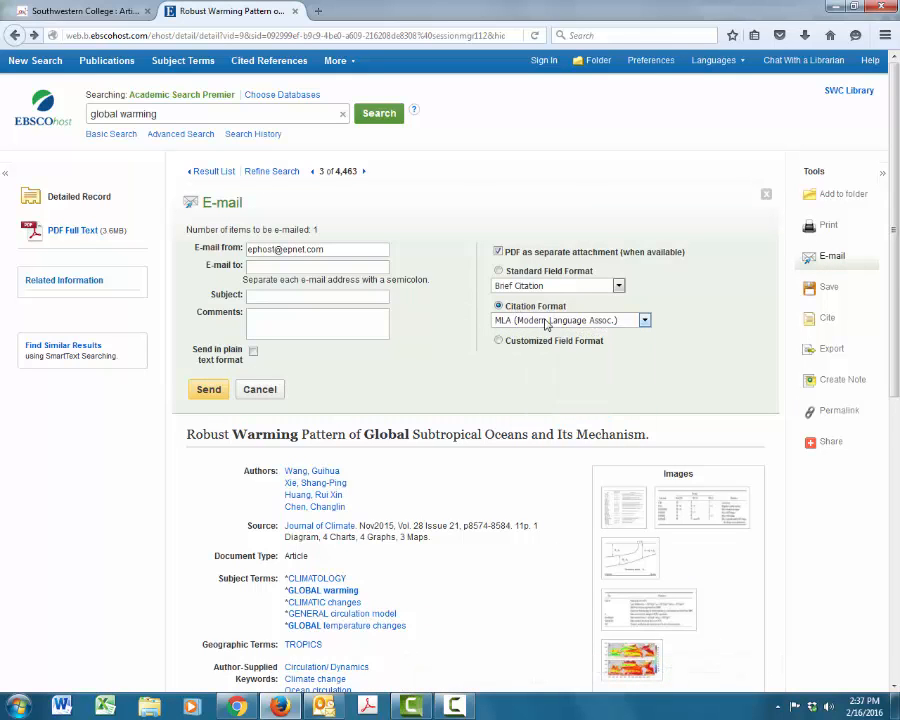
pyautogui.click(644, 320)
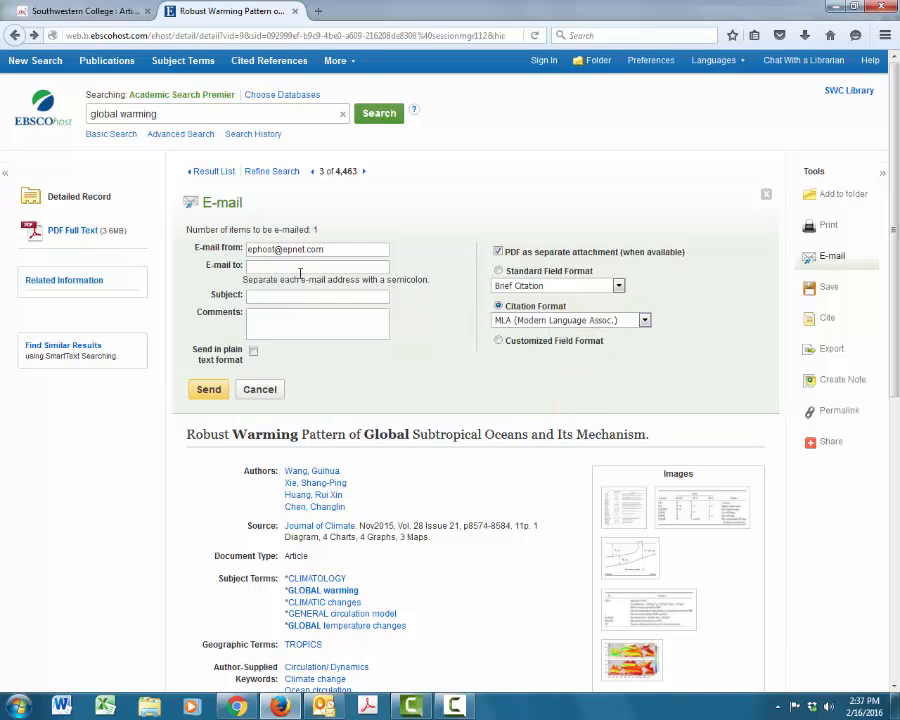
pyautogui.click(316, 264)
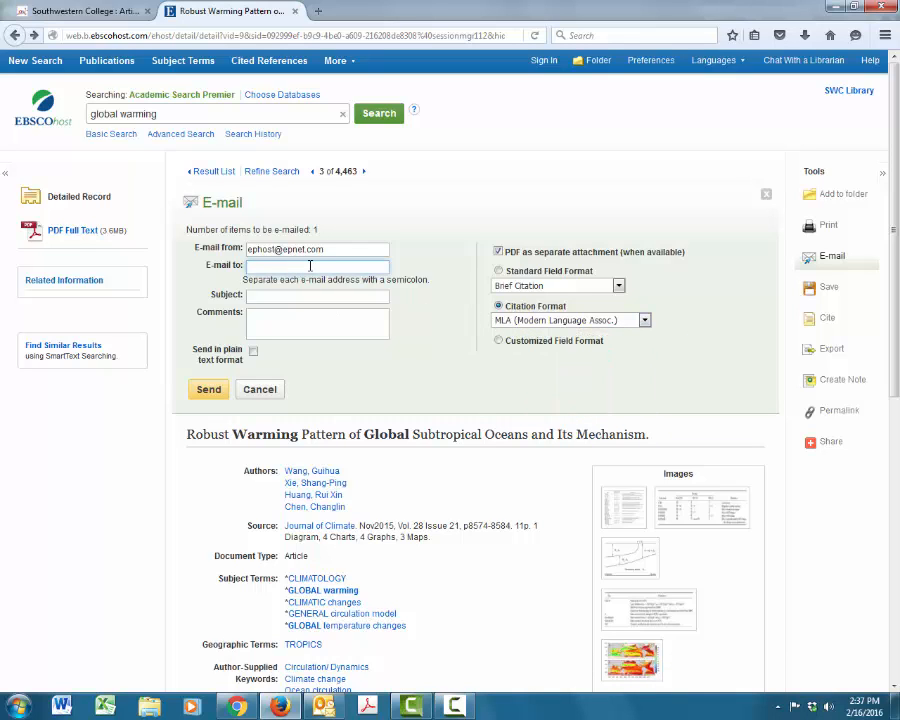
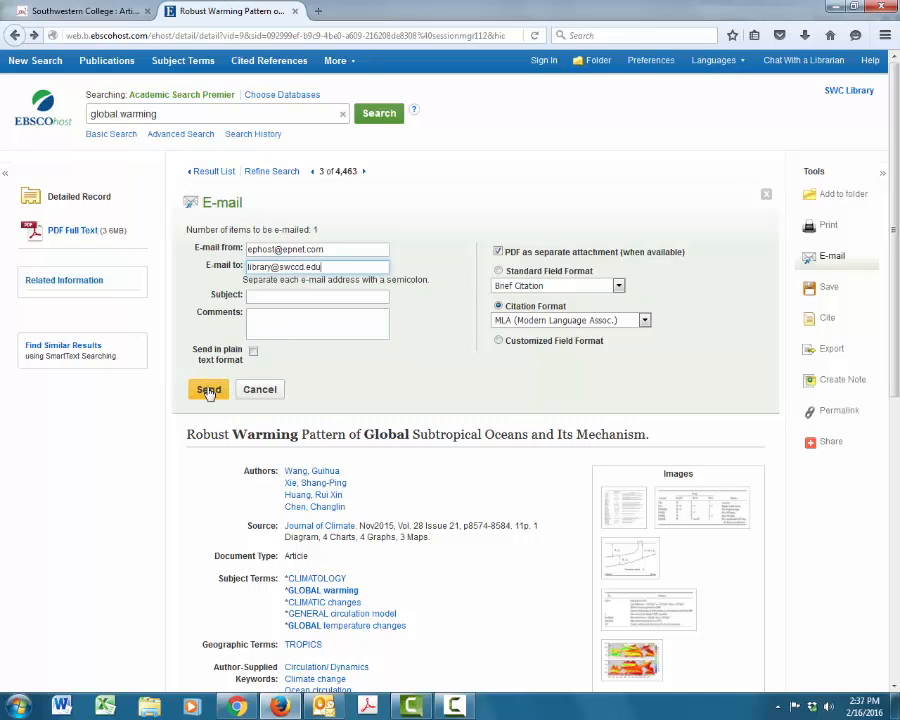
pyautogui.click(208, 388)
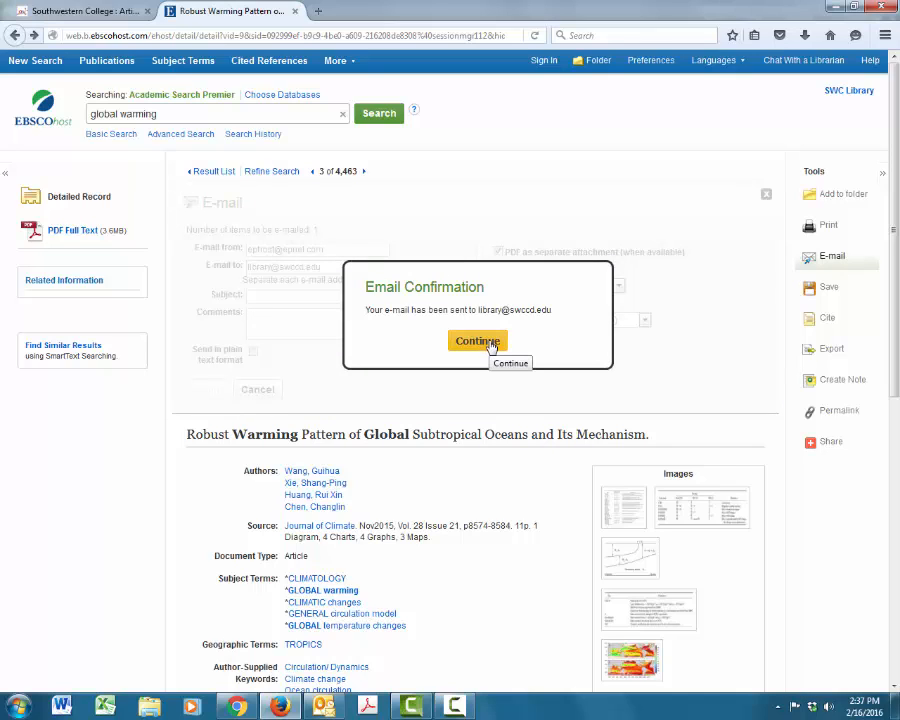
pyautogui.click(476, 340)
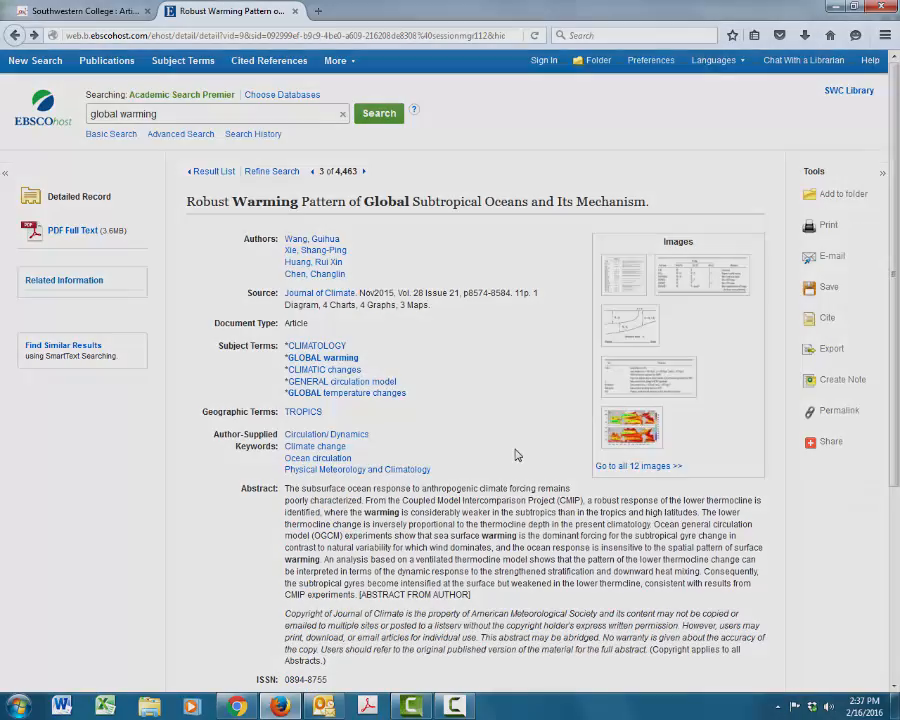